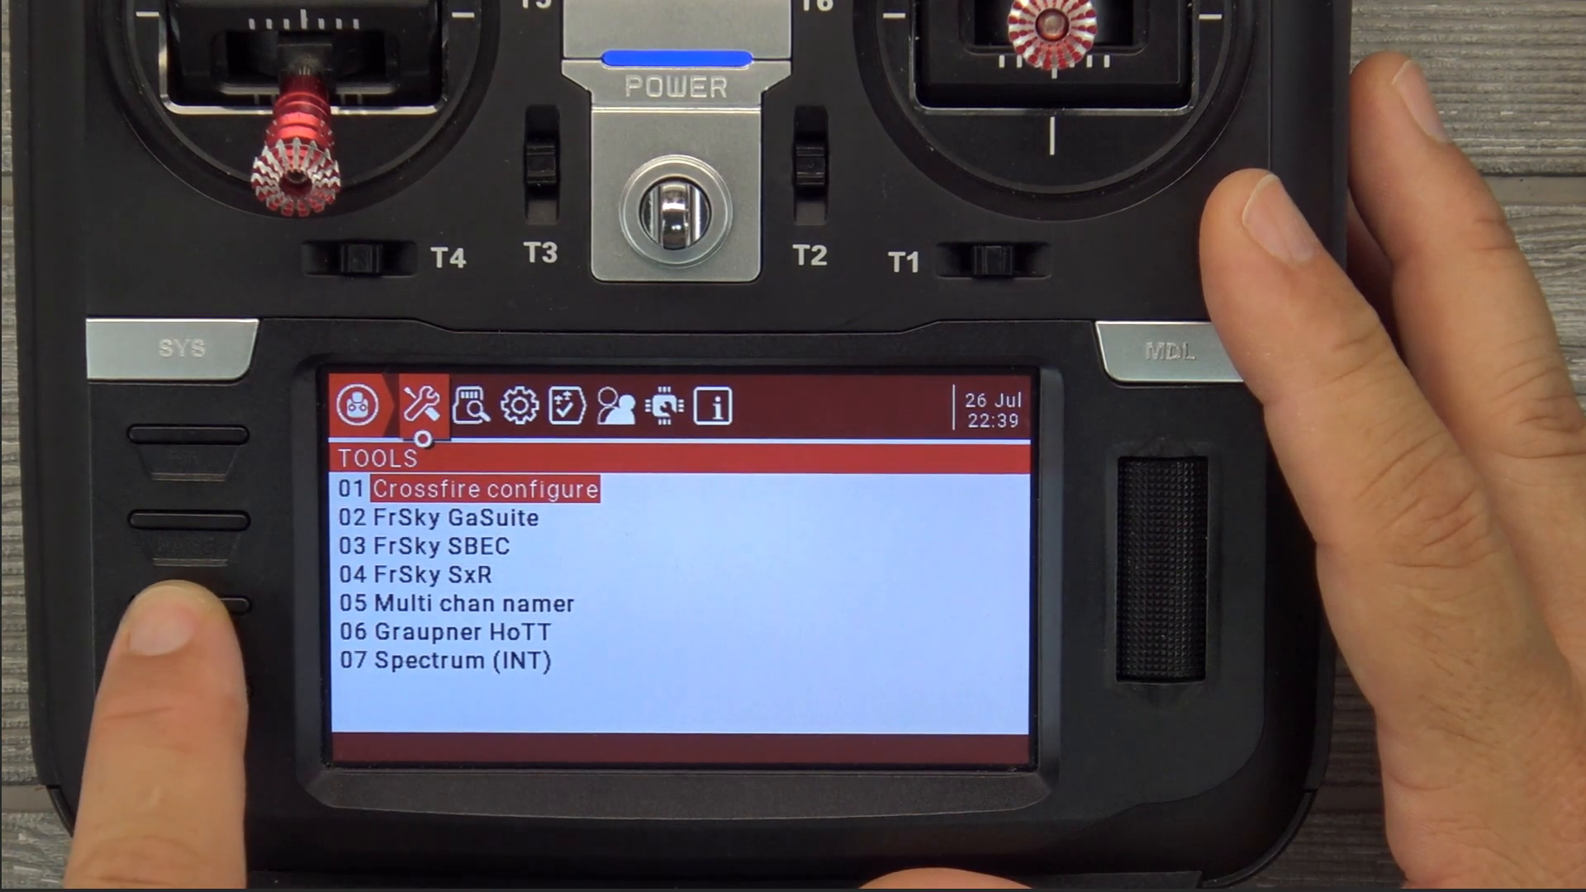
Step past the Tools page to the next system menu page.
{"action": "left_click", "coordinate": [714, 408]}
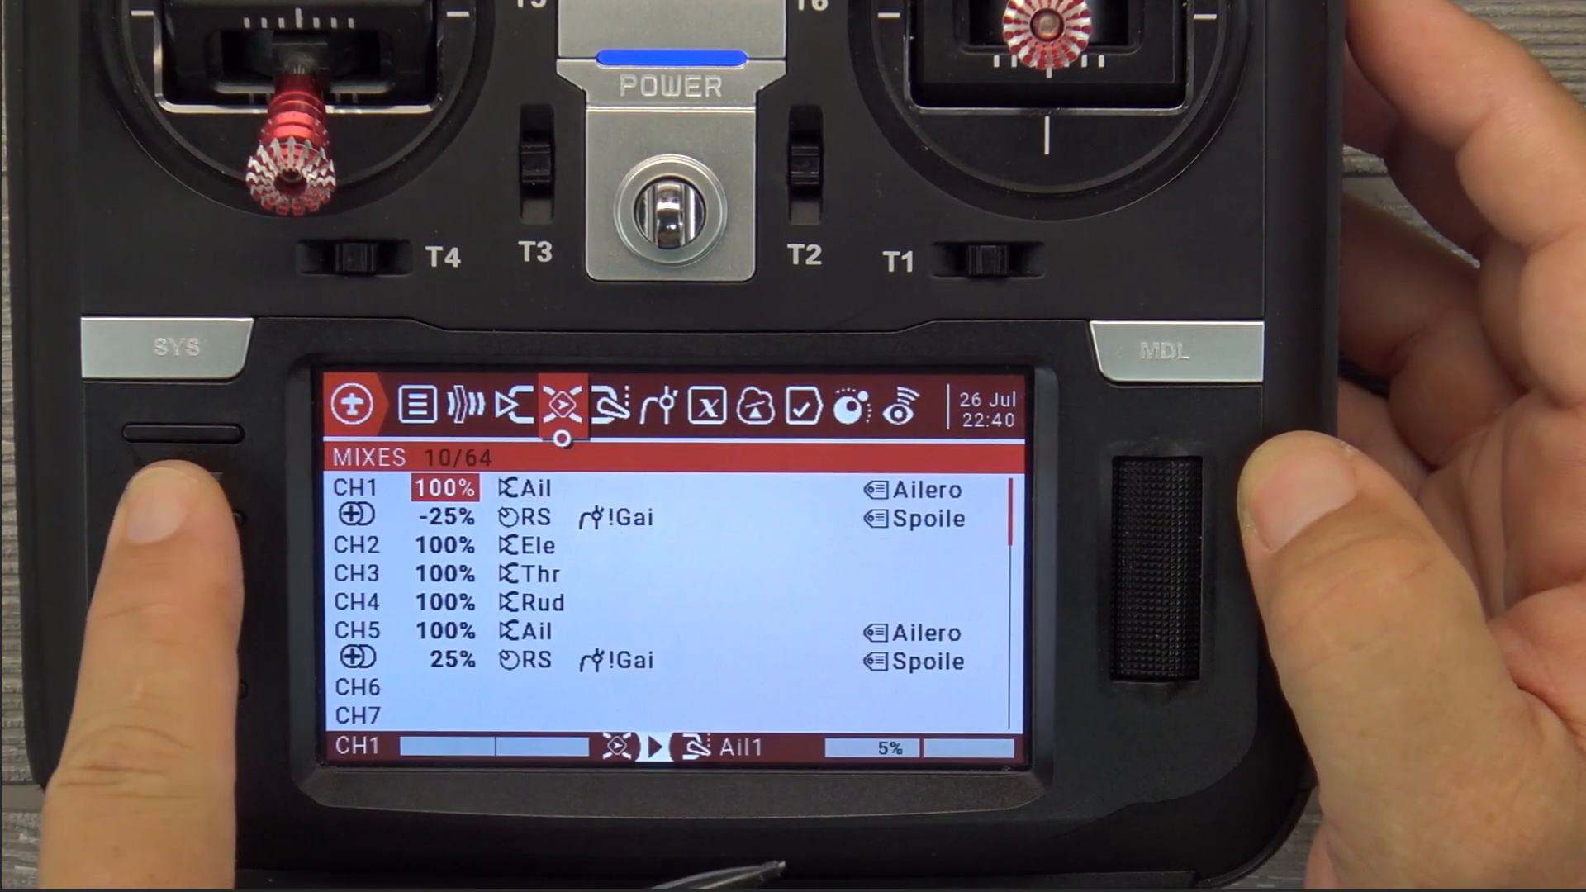
Advance from the Mixes page toward the Special Functions list.
{"action": "left_click", "coordinate": [805, 408]}
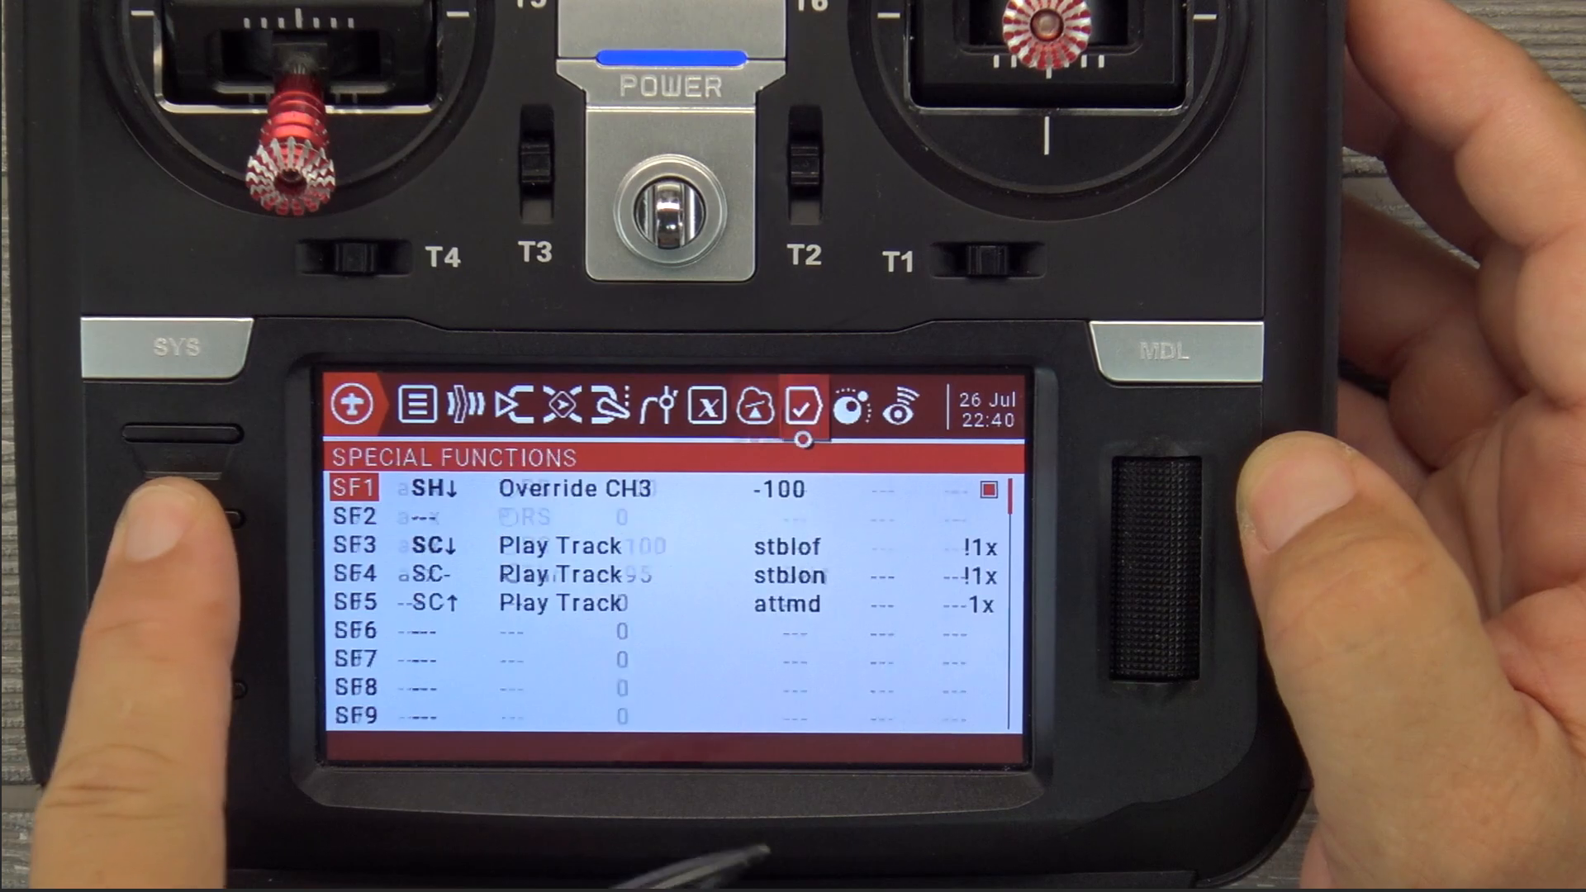